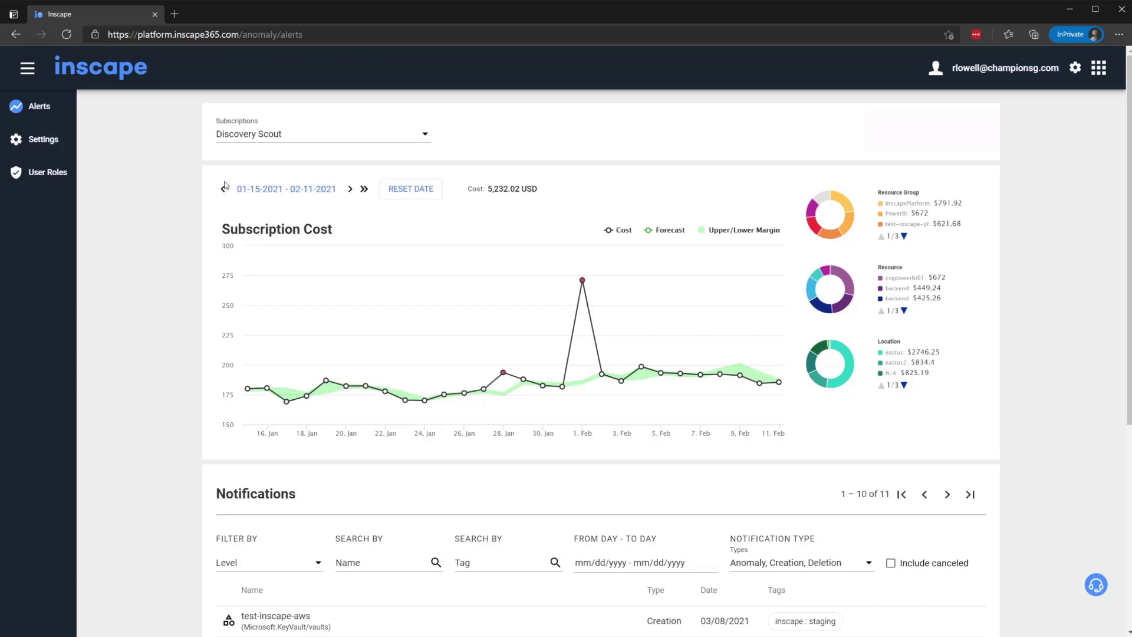
Keep Discovery Scout selected as the subscription and scroll to the Notifications table
{"action": "left_click", "coordinate": [322, 134]}
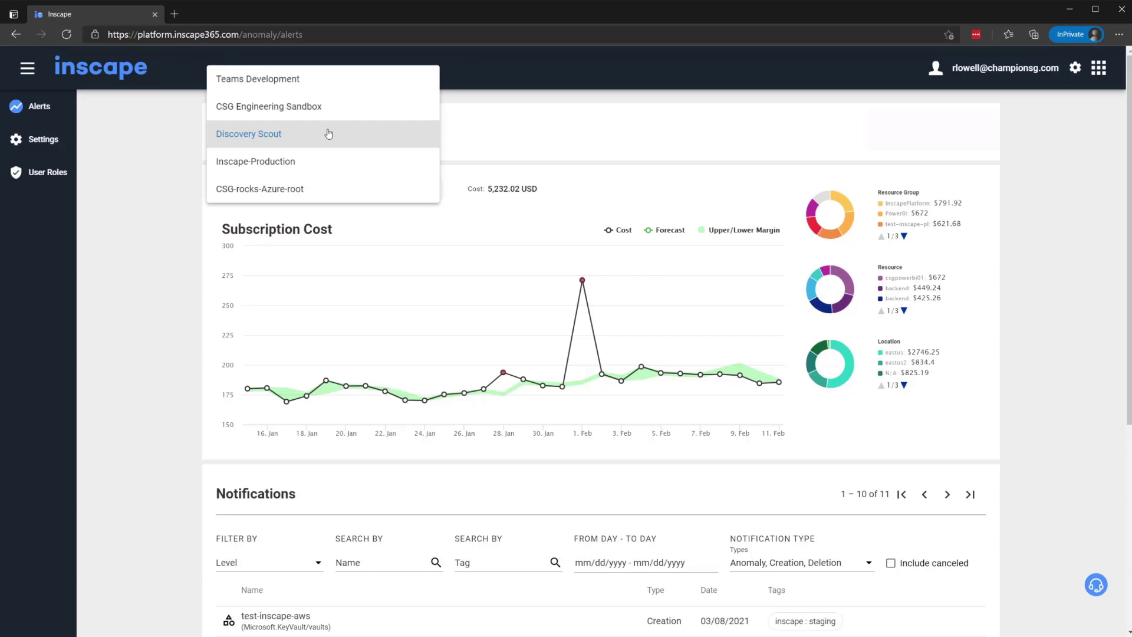
{"action": "mouse_move", "coordinate": [208, 369]}
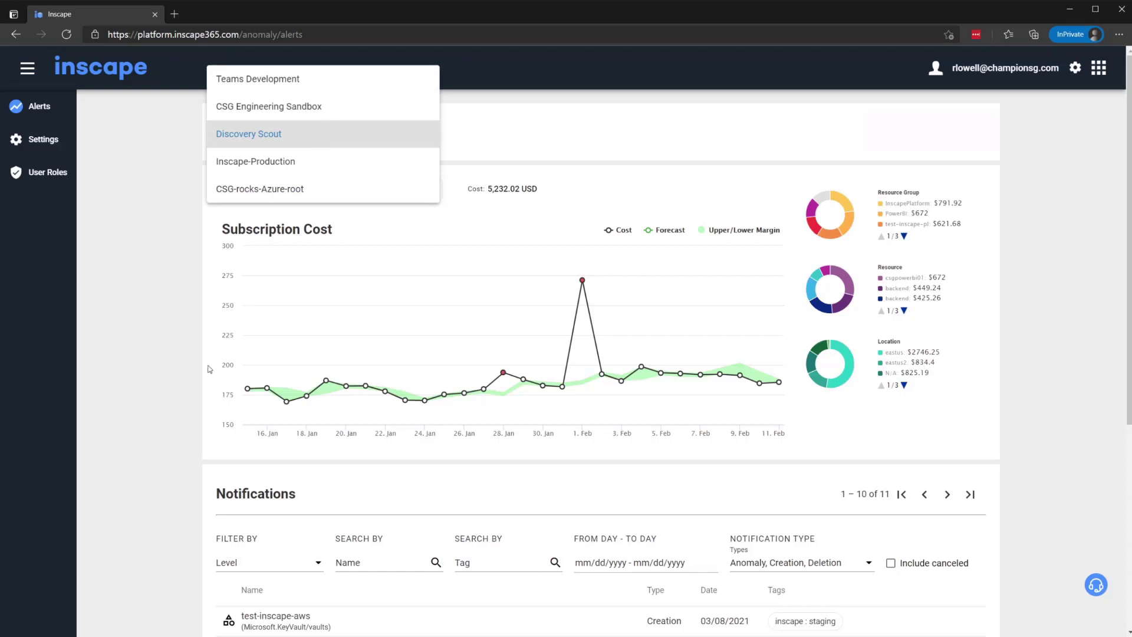
{"action": "left_click", "coordinate": [248, 133]}
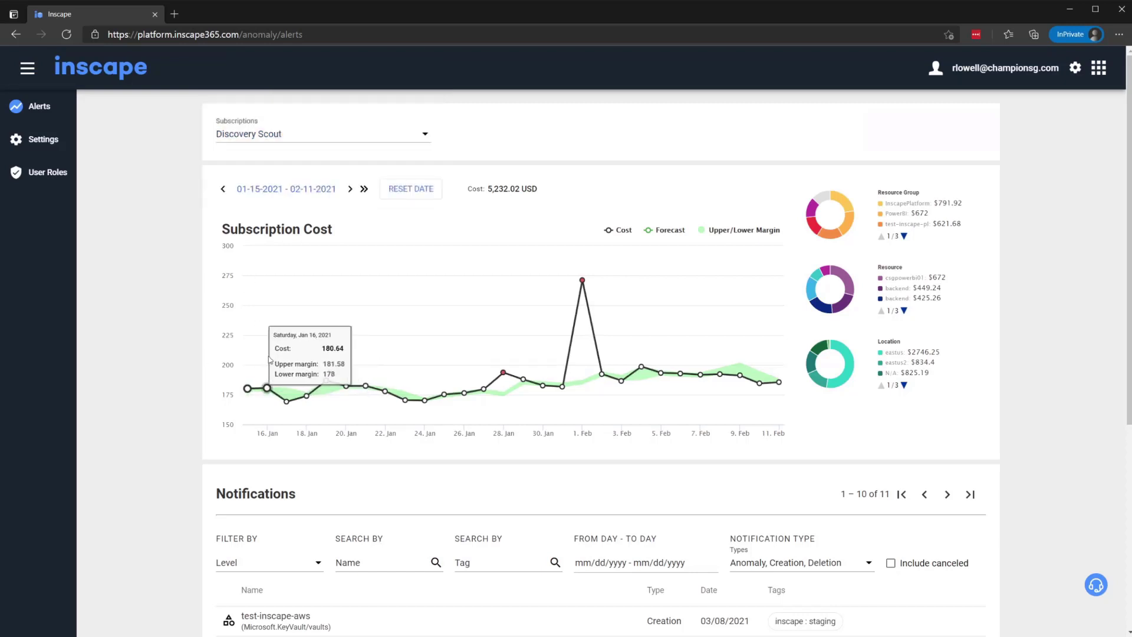
{"action": "mouse_move", "coordinate": [284, 358]}
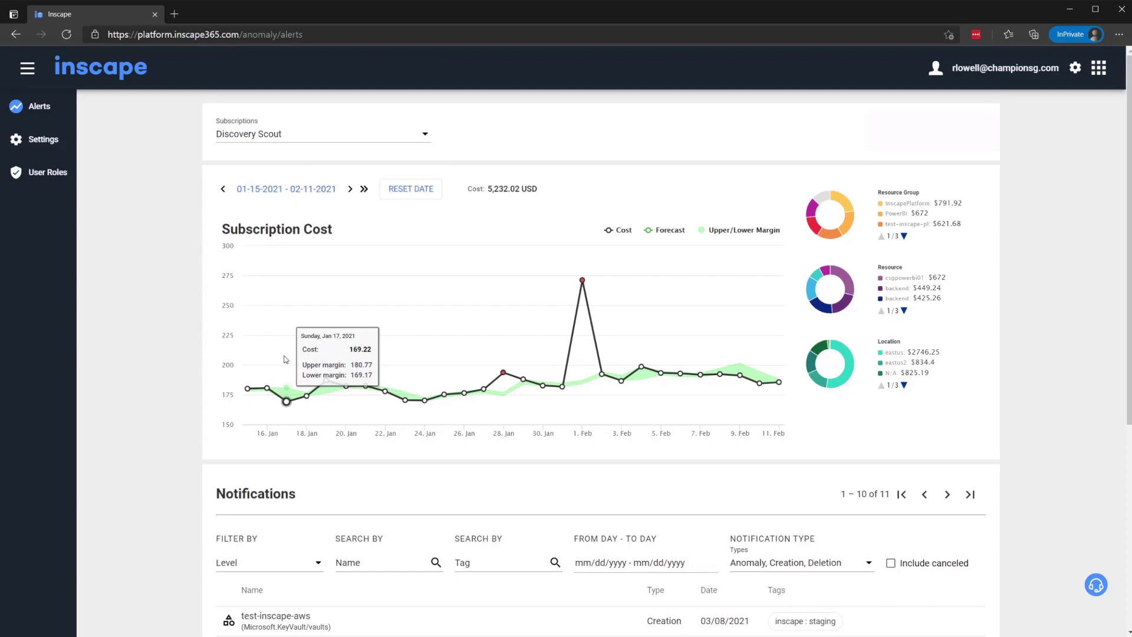
{"action": "mouse_move", "coordinate": [408, 401]}
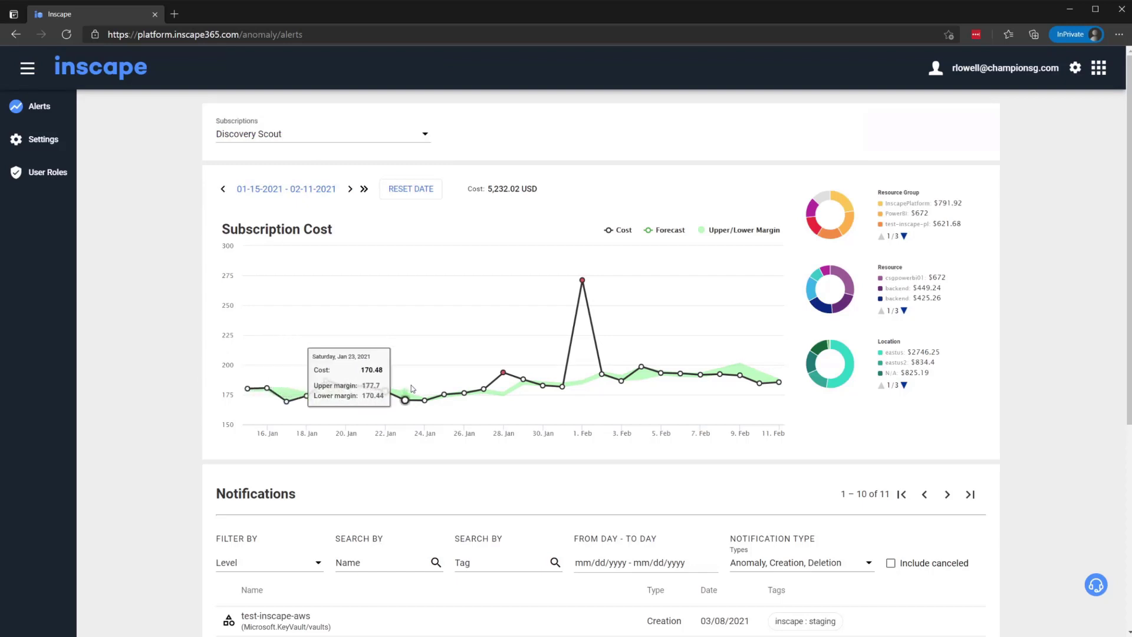
{"action": "mouse_move", "coordinate": [265, 387]}
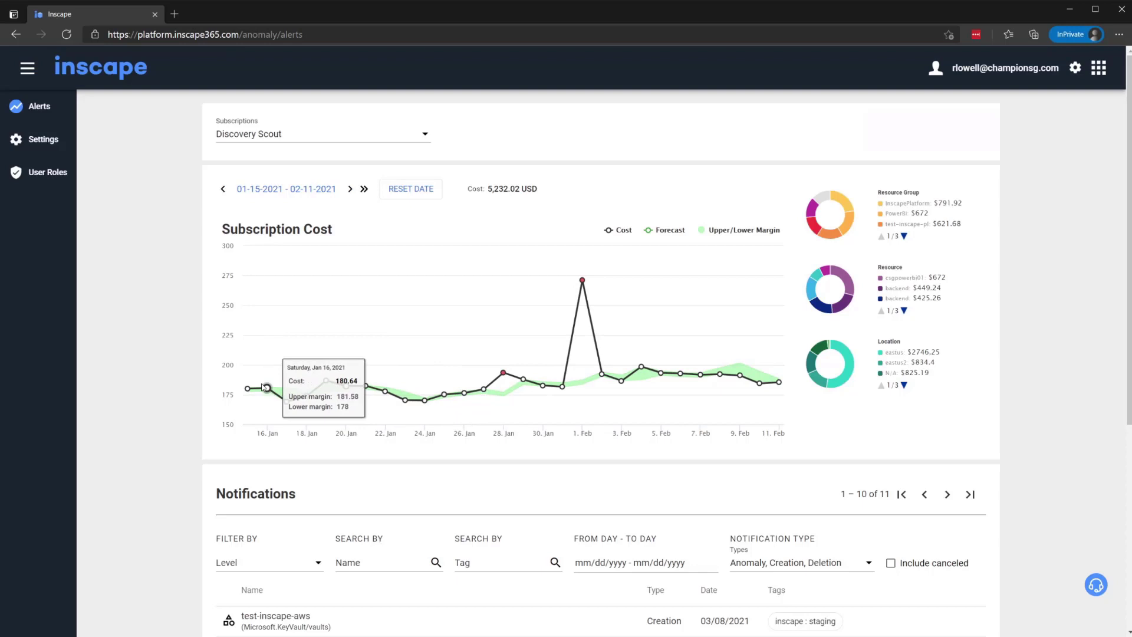
{"action": "mouse_move", "coordinate": [366, 389]}
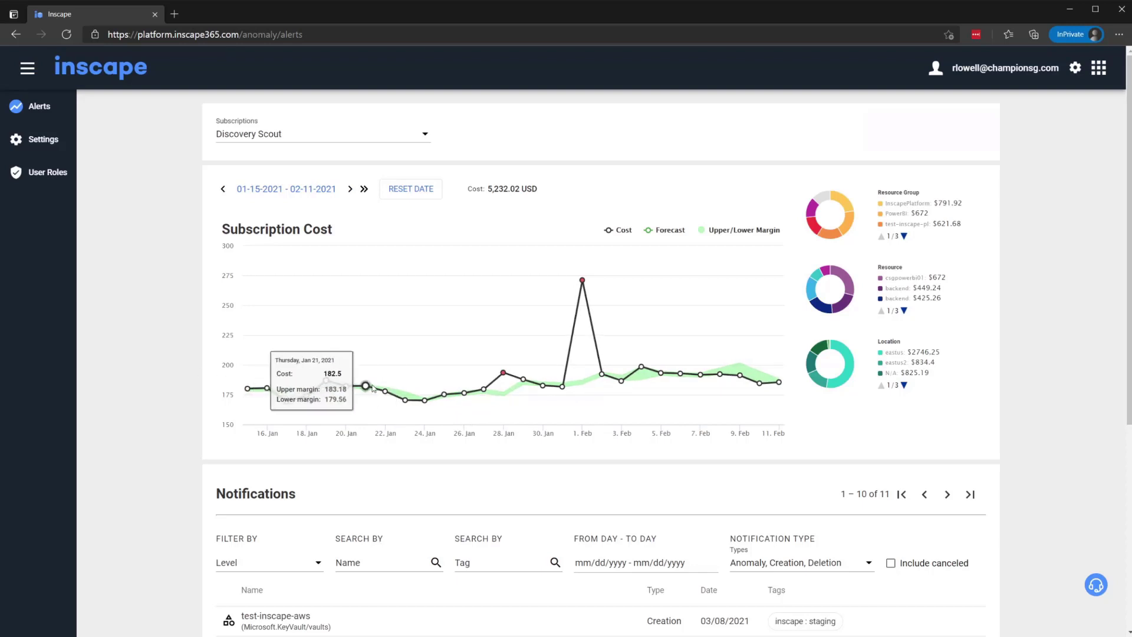
{"action": "mouse_move", "coordinate": [502, 372]}
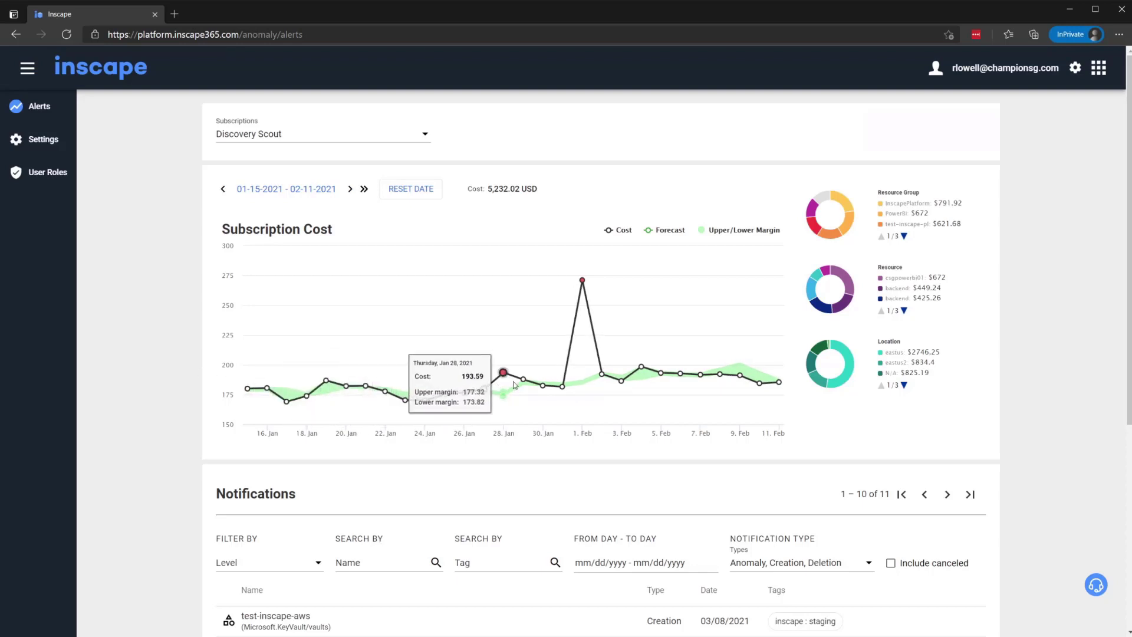
{"action": "mouse_move", "coordinate": [342, 380]}
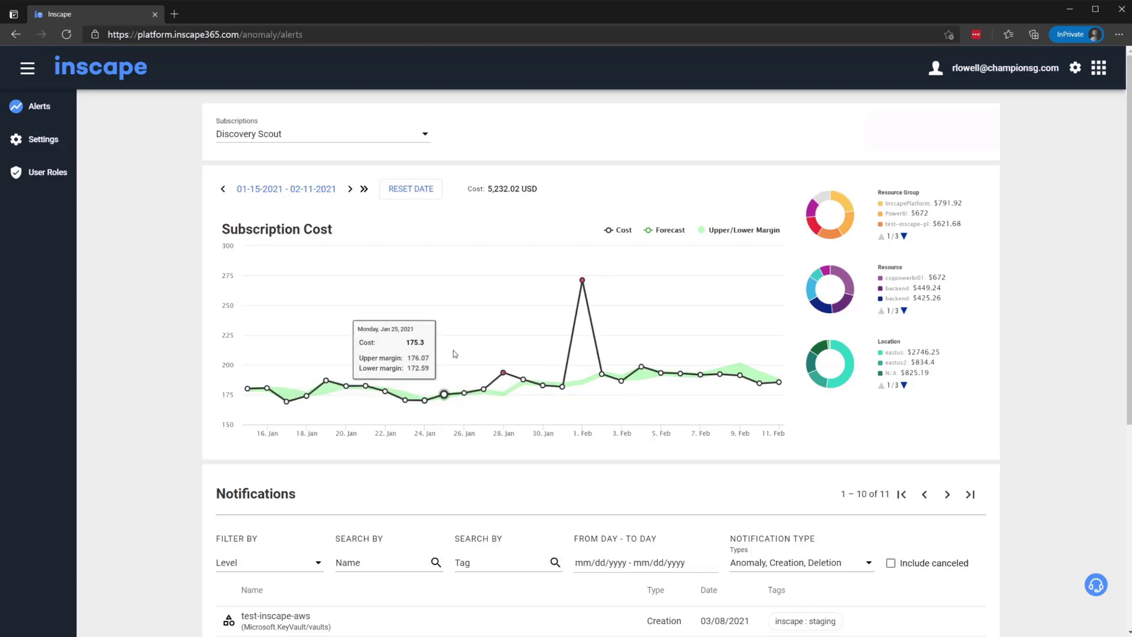
{"action": "mouse_move", "coordinate": [503, 371]}
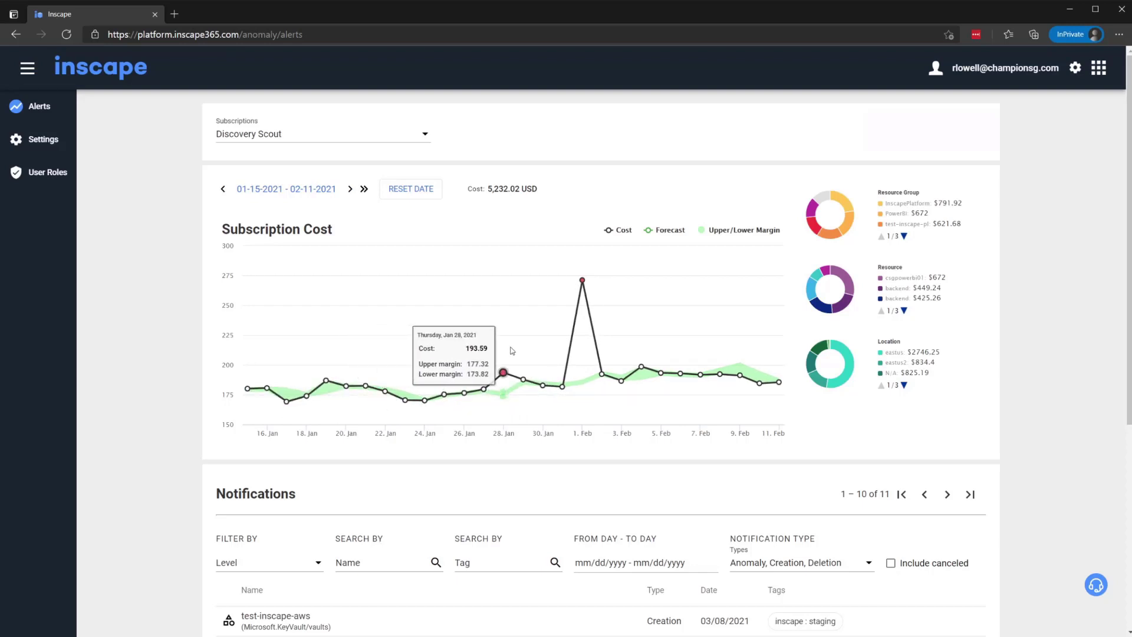
{"action": "mouse_move", "coordinate": [524, 380]}
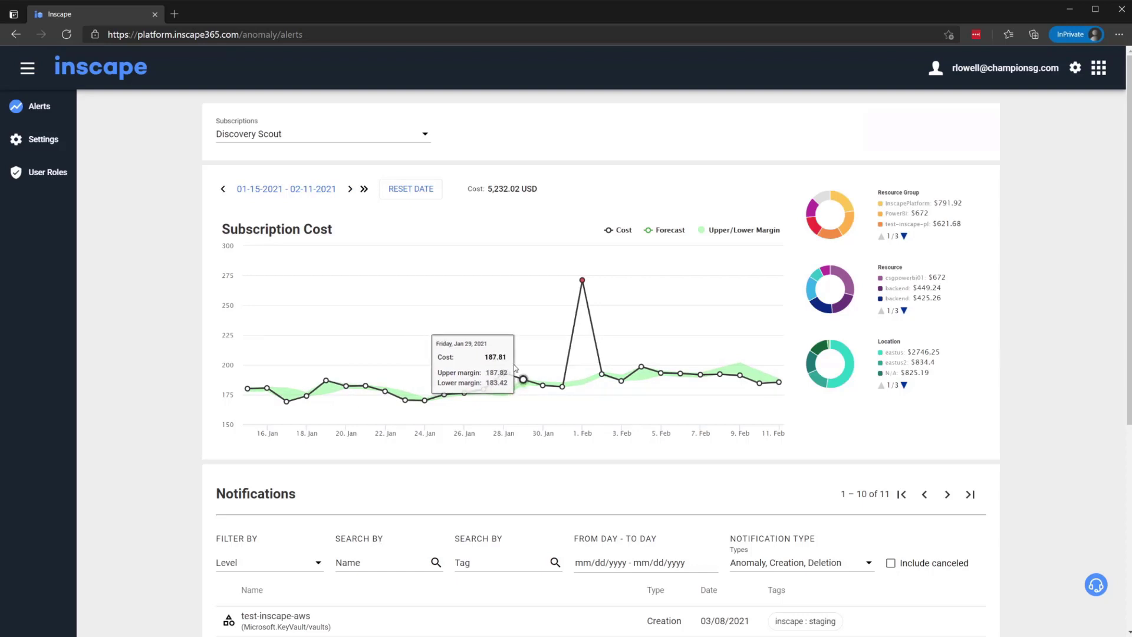
{"action": "scroll", "scroll_direction": "down", "scroll_amount": 3}
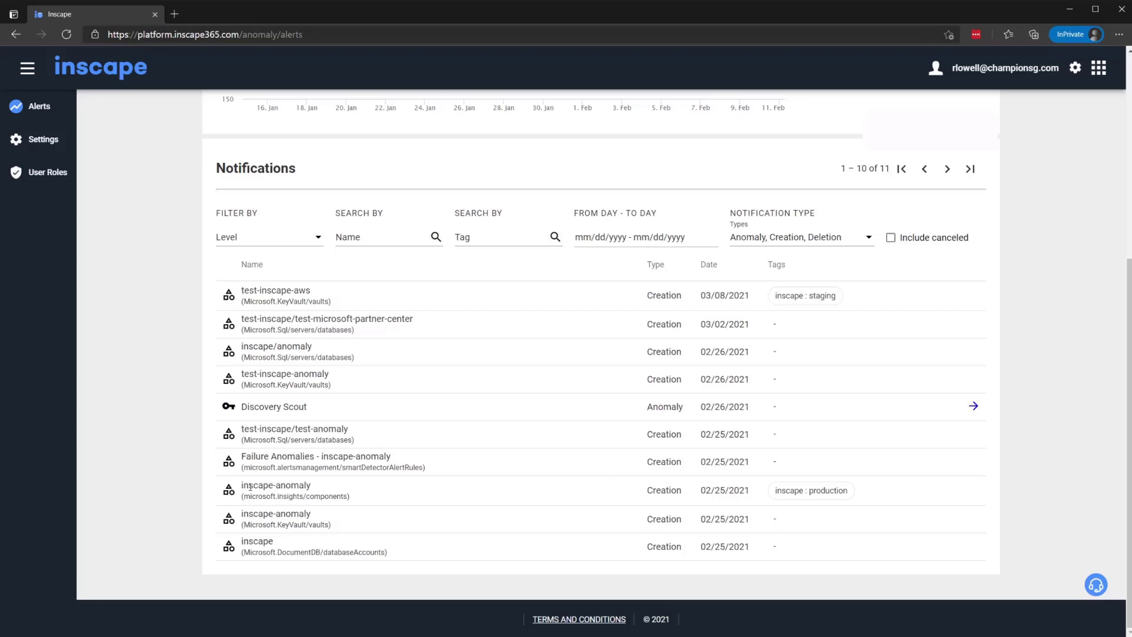
{"action": "mouse_move", "coordinate": [338, 491]}
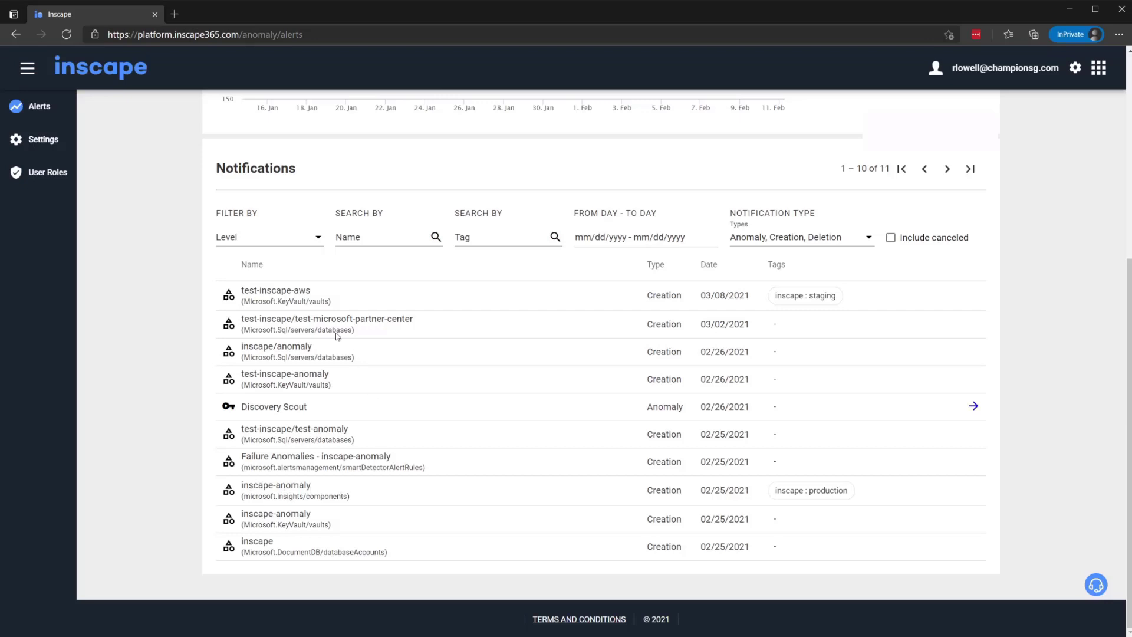
{"action": "mouse_move", "coordinate": [589, 243]}
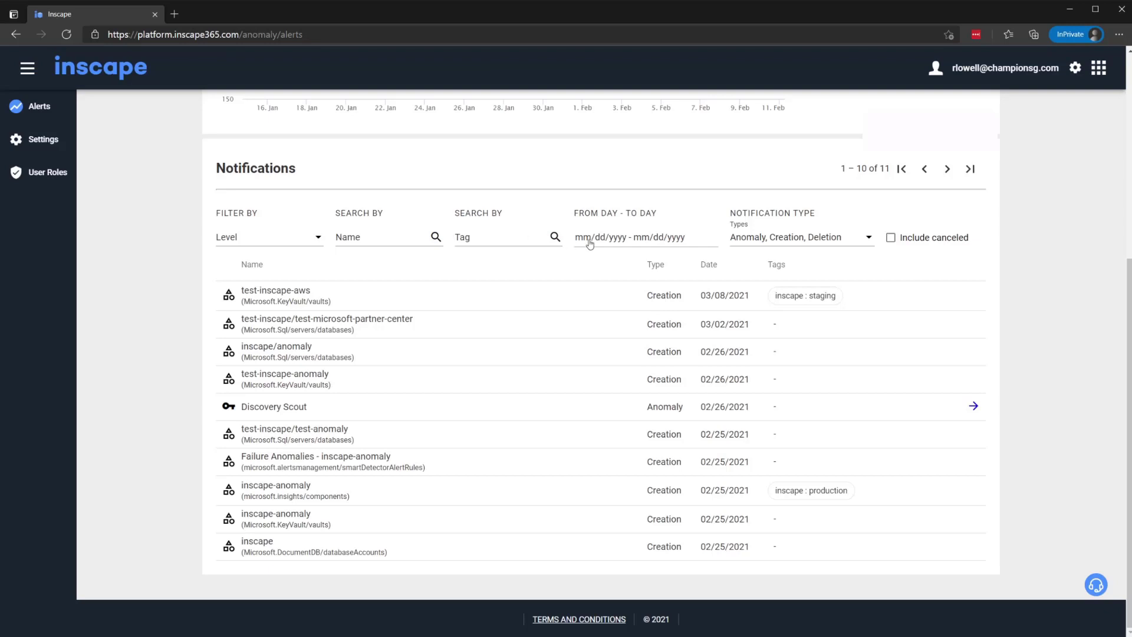
{"action": "mouse_move", "coordinate": [627, 247]}
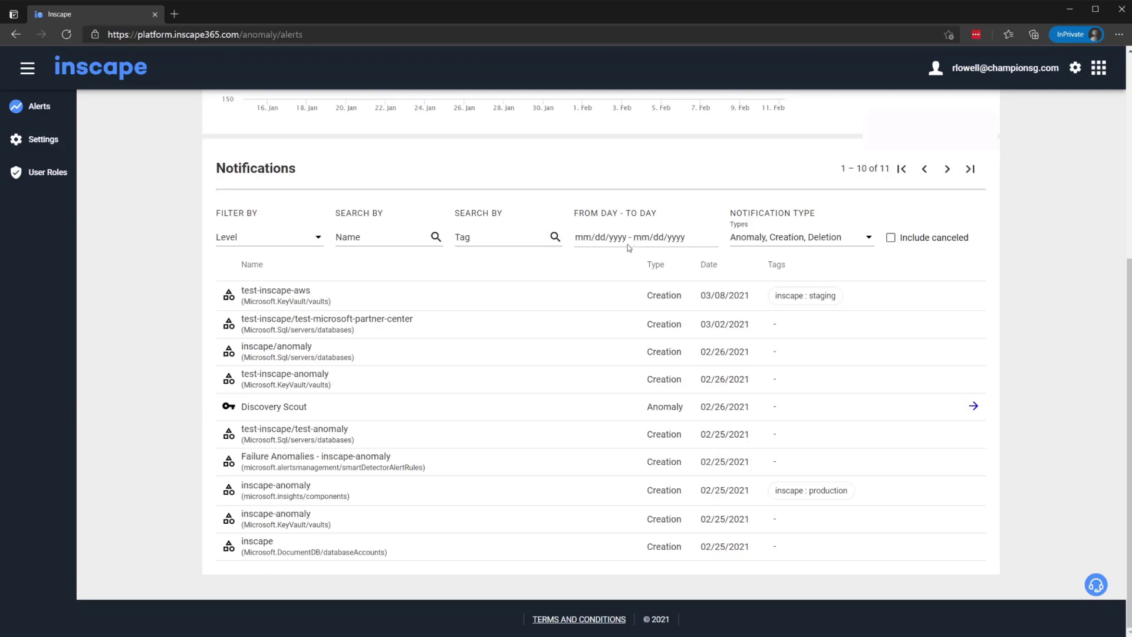
{"action": "mouse_move", "coordinate": [623, 246]}
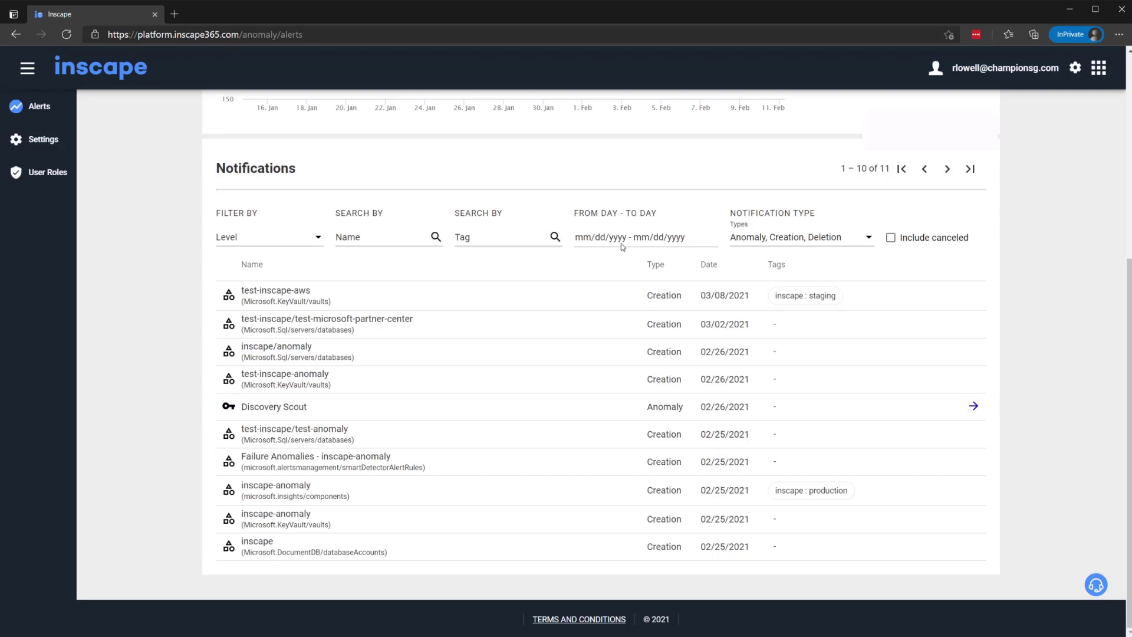
{"action": "mouse_move", "coordinate": [971, 404]}
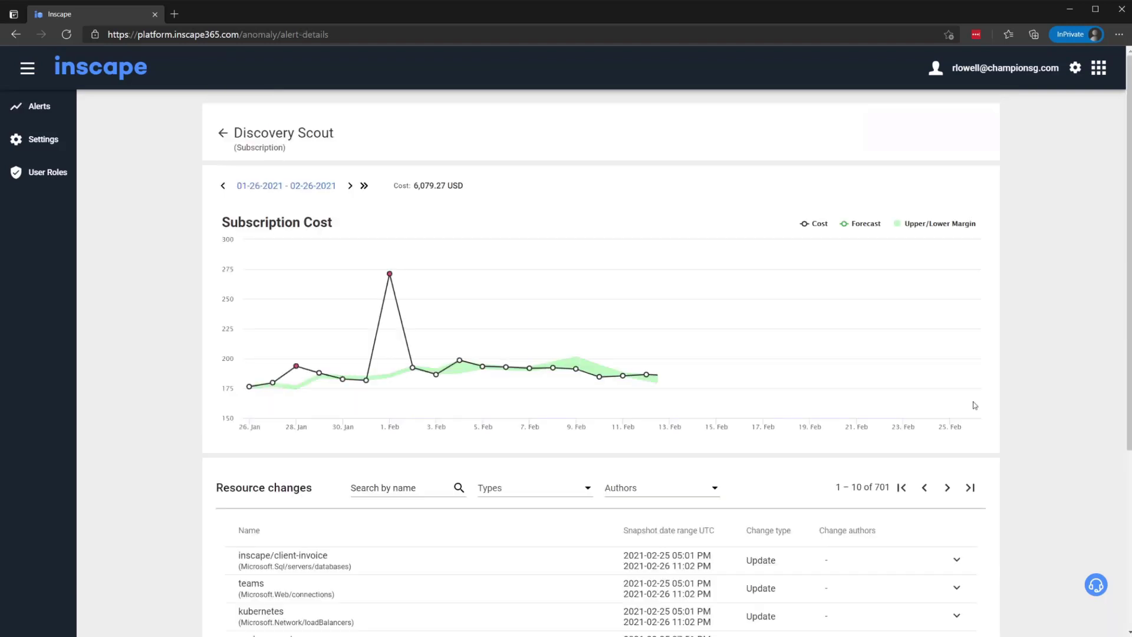
Expand the inscape/client-invoice row to show old and new values, then go to the anomaly settings page
{"action": "scroll", "scroll_direction": "down", "scroll_amount": 3}
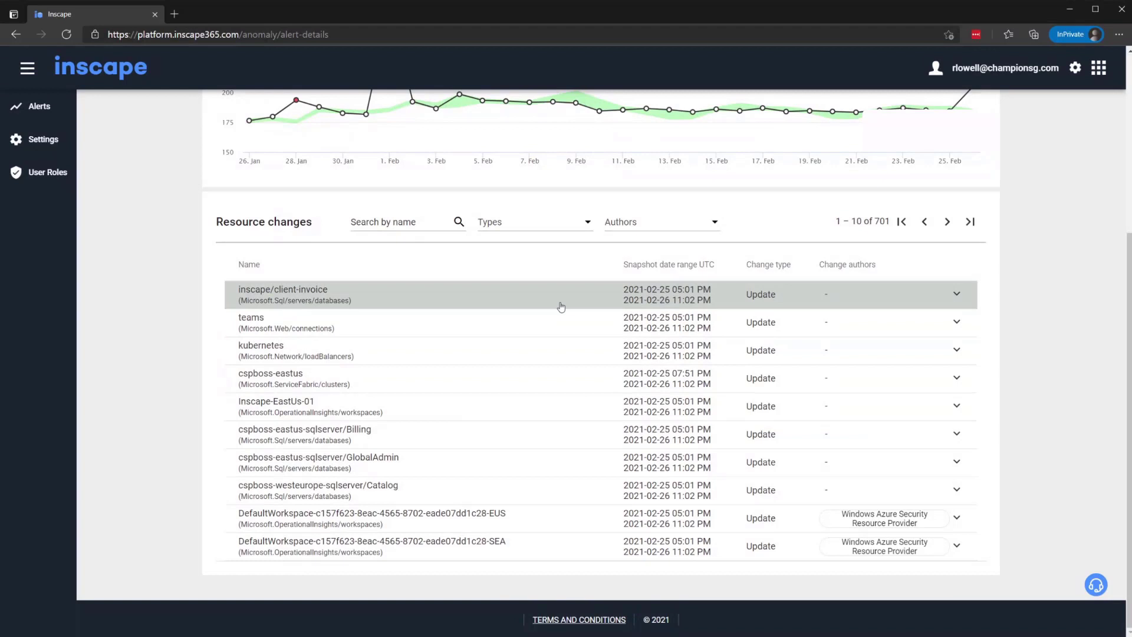
{"action": "left_click", "coordinate": [958, 295]}
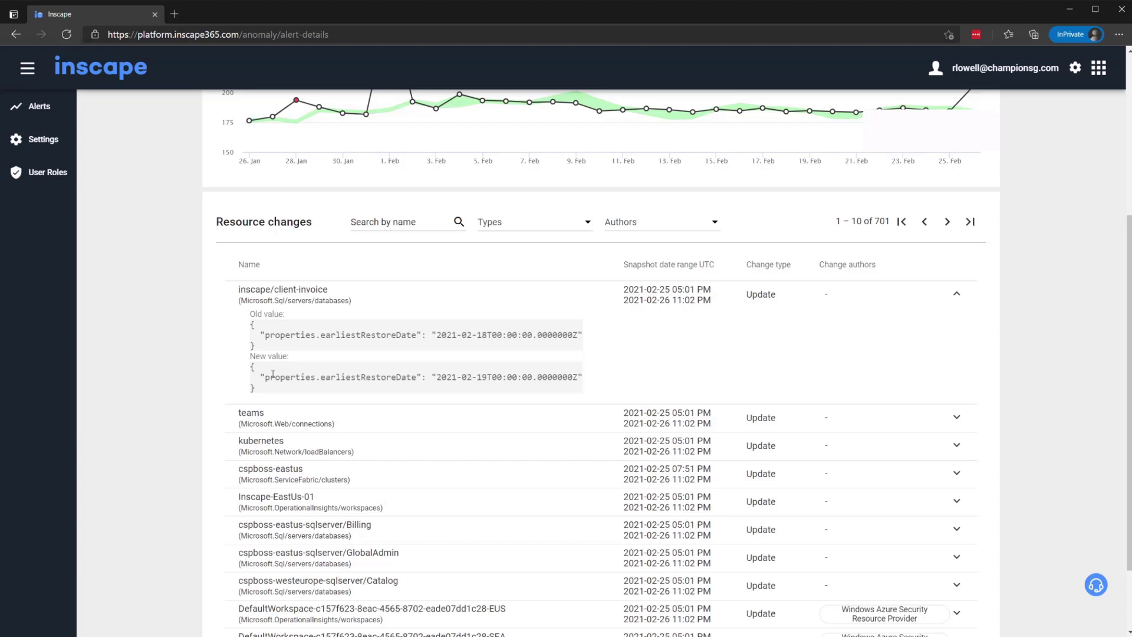
{"action": "scroll", "scroll_direction": "down", "scroll_amount": 3}
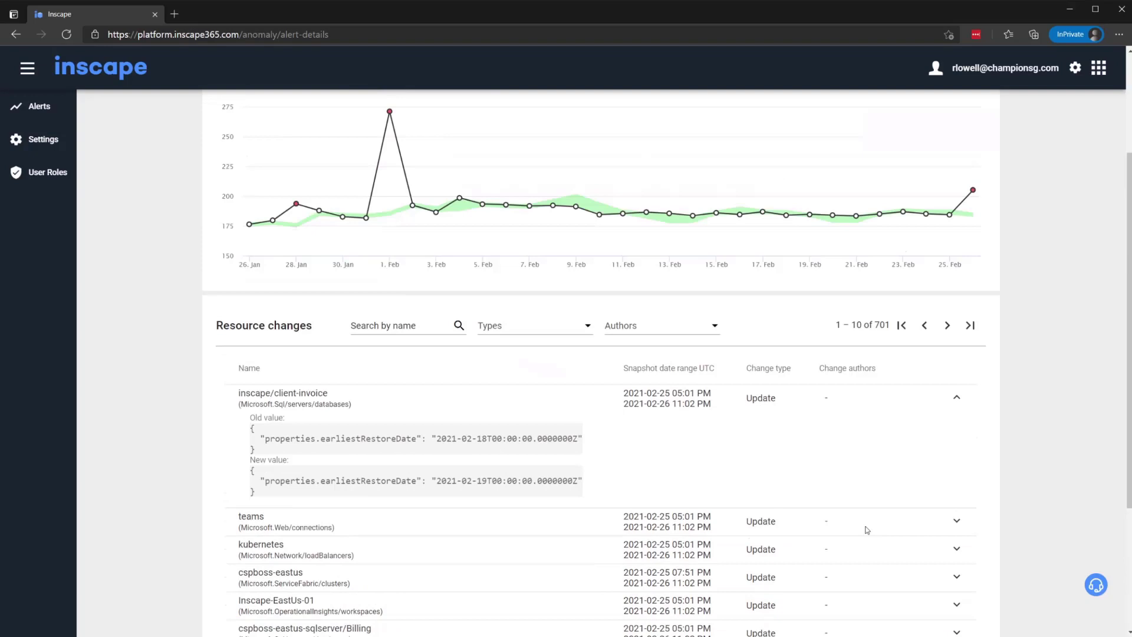
{"action": "left_click", "coordinate": [42, 140]}
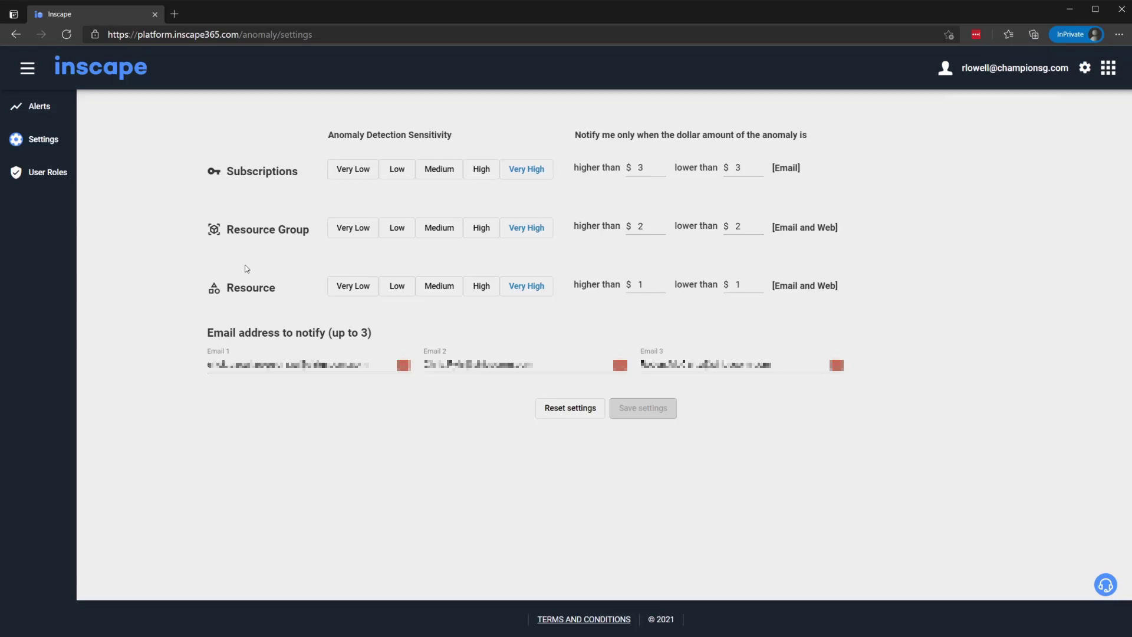
{"action": "mouse_move", "coordinate": [278, 290]}
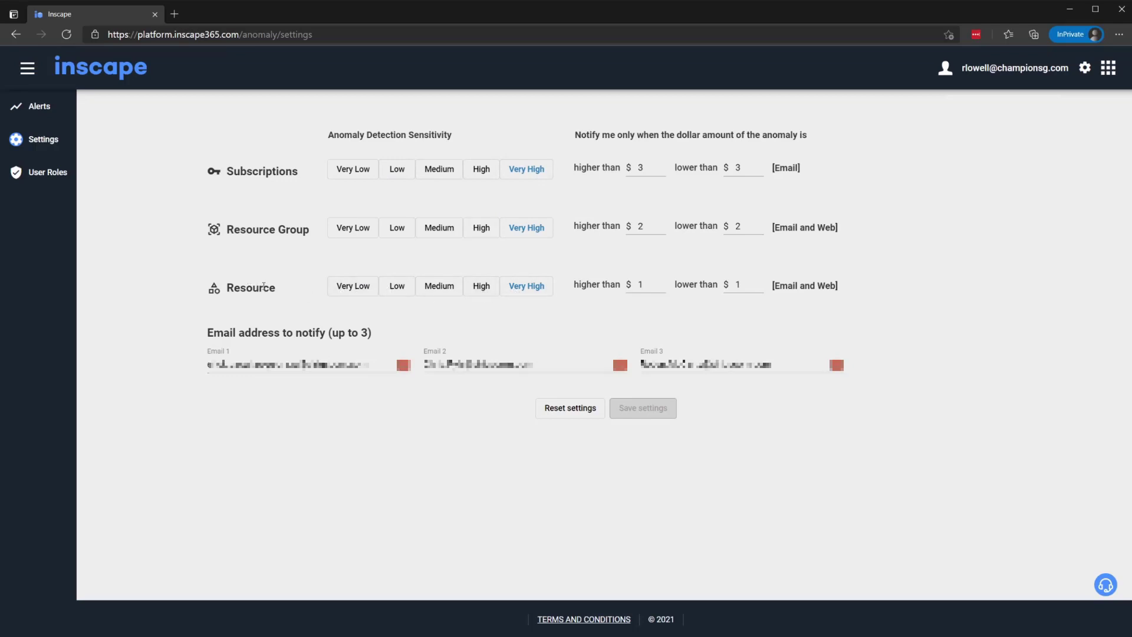
{"action": "mouse_move", "coordinate": [288, 292]}
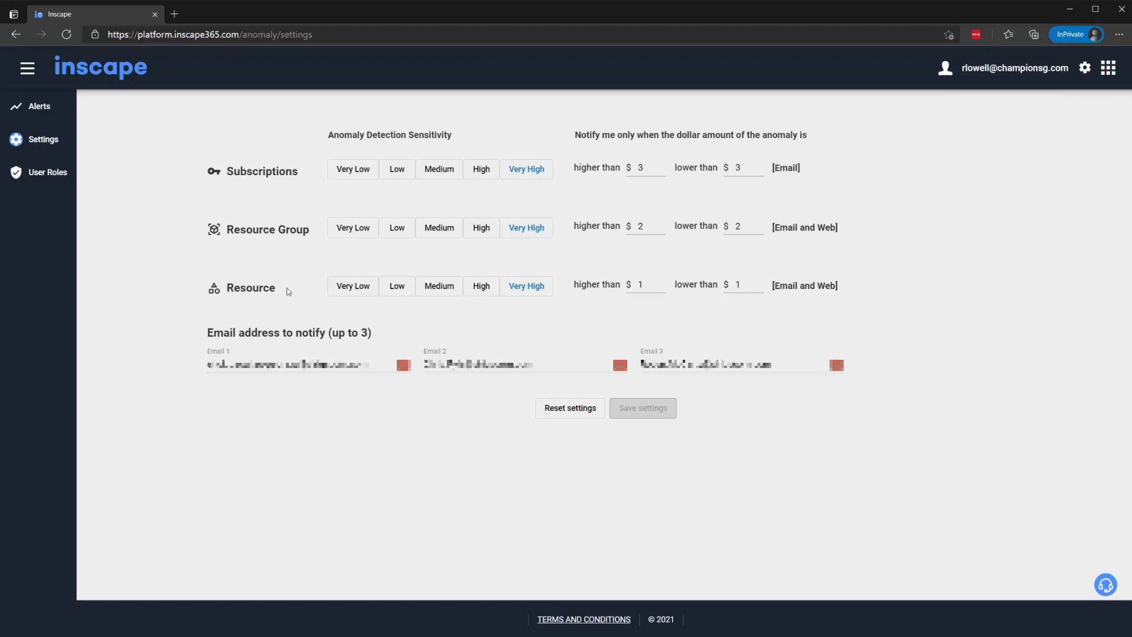
{"action": "mouse_move", "coordinate": [418, 293]}
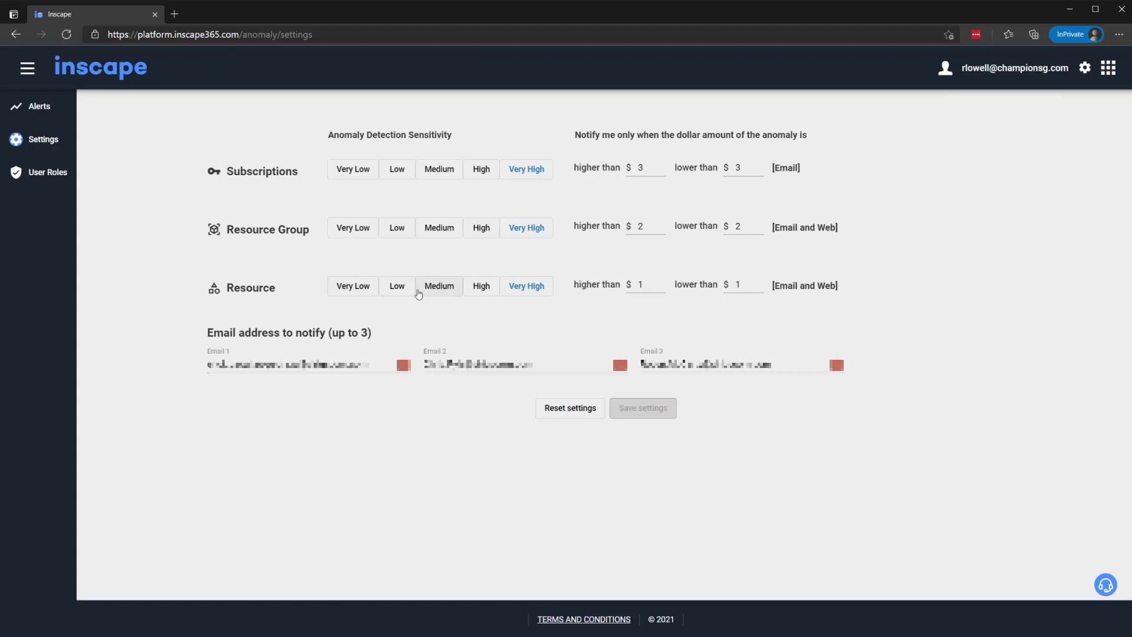
{"action": "mouse_move", "coordinate": [443, 288]}
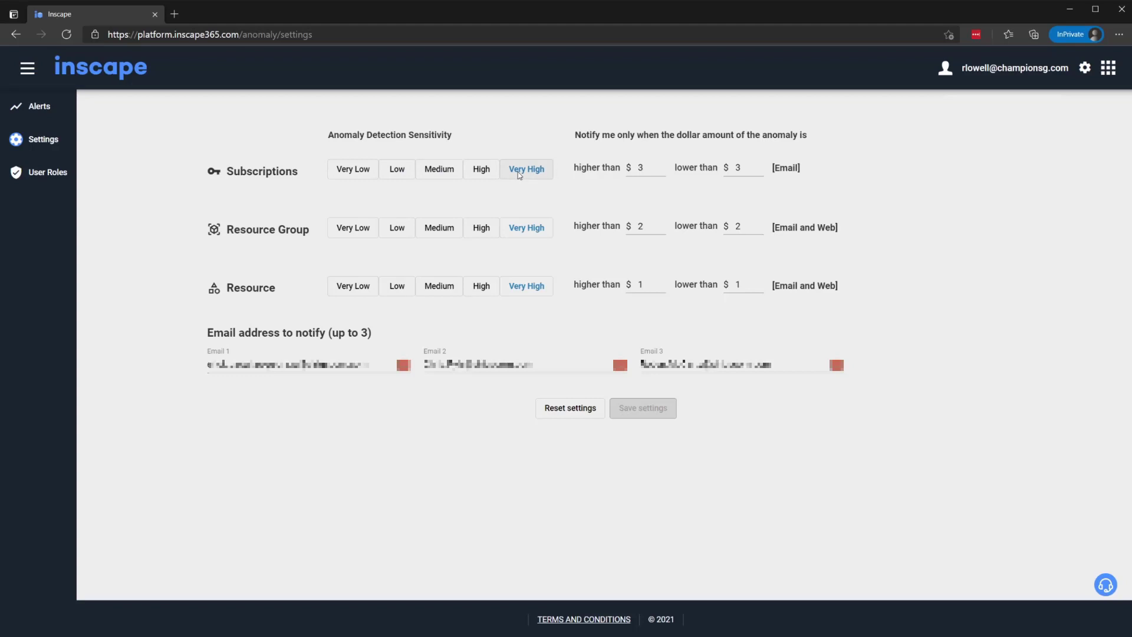
{"action": "mouse_move", "coordinate": [515, 178]}
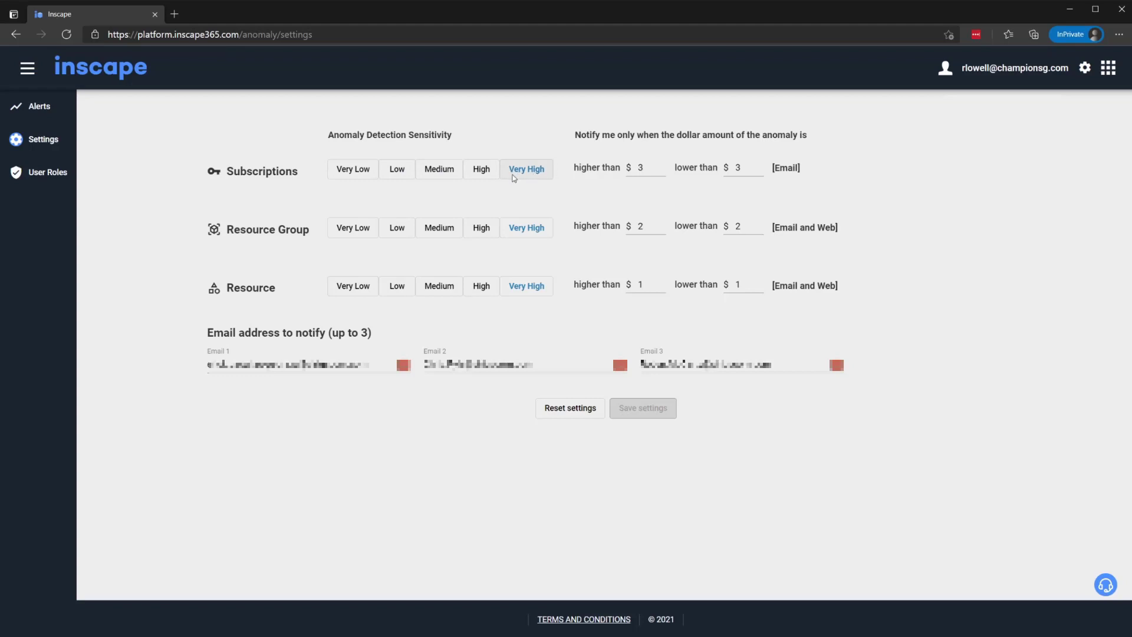
{"action": "mouse_move", "coordinate": [541, 178]}
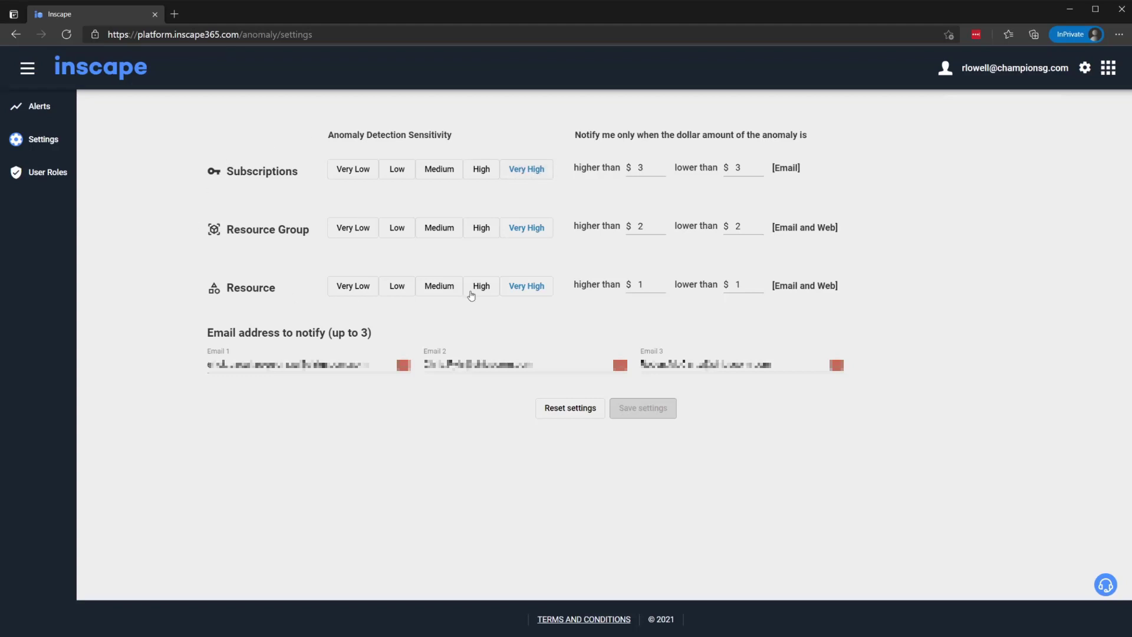
{"action": "mouse_move", "coordinate": [540, 192]}
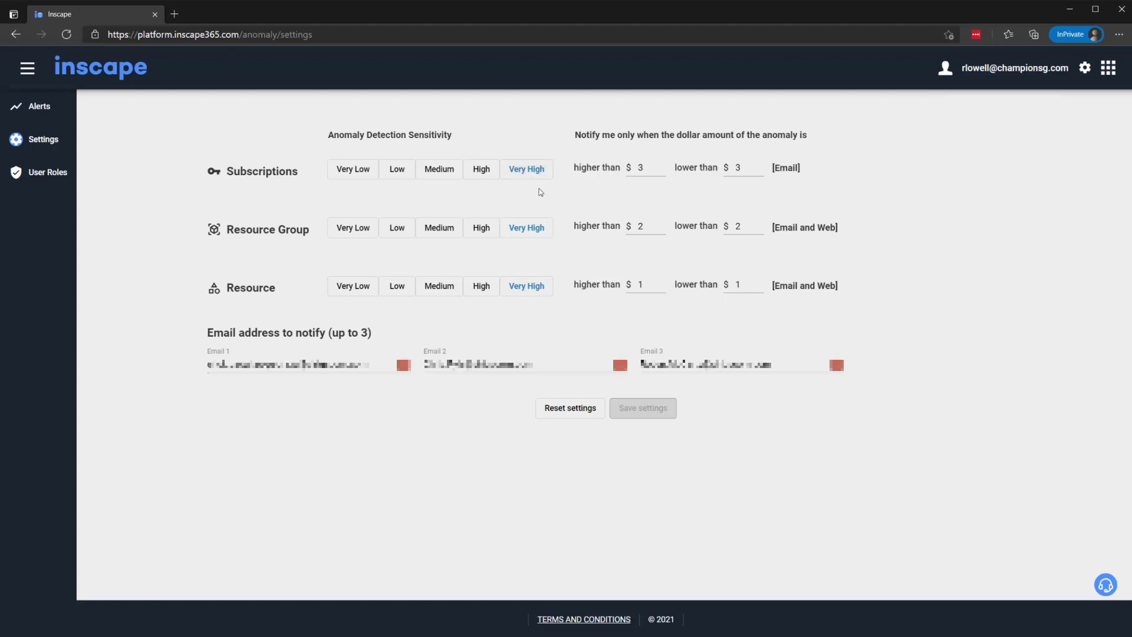
{"action": "mouse_move", "coordinate": [733, 295]}
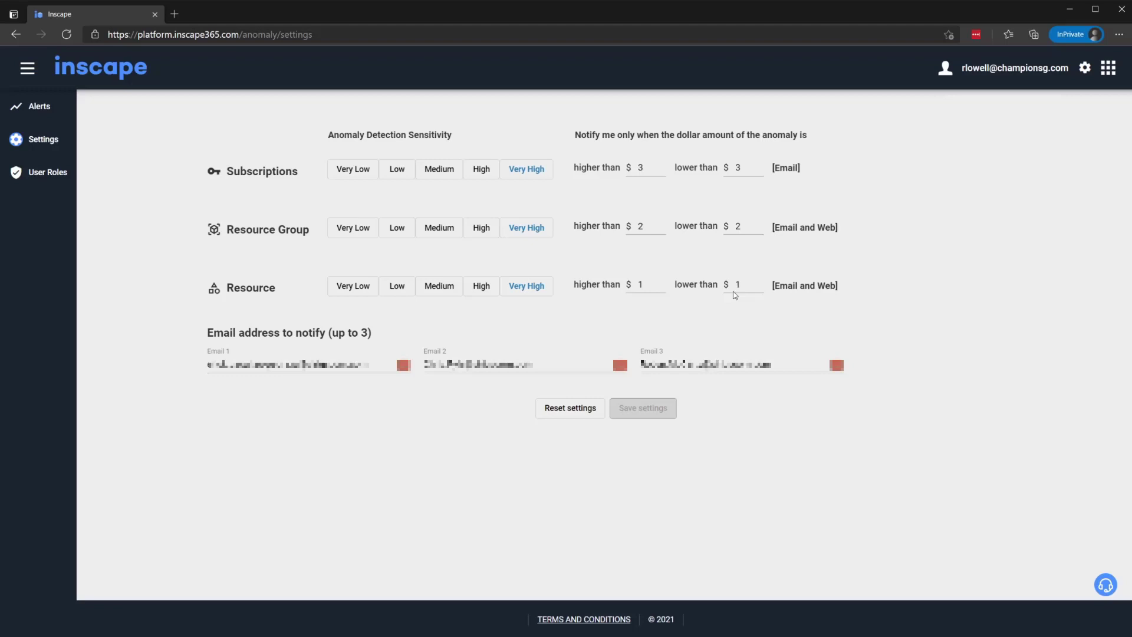
{"action": "mouse_move", "coordinate": [823, 261]}
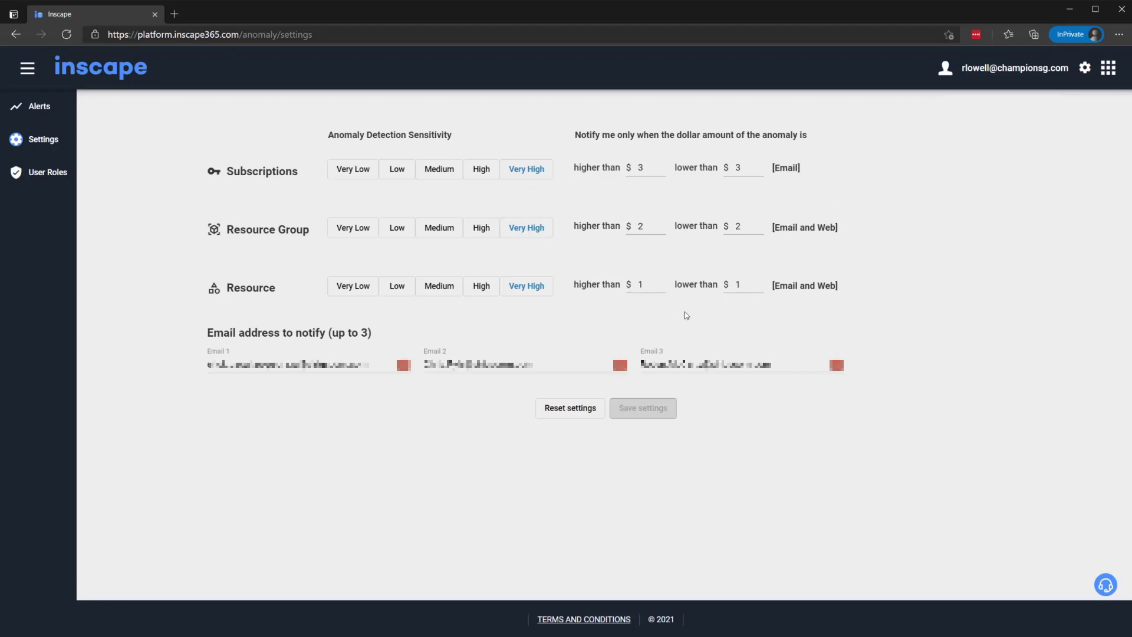
{"action": "mouse_move", "coordinate": [684, 192]}
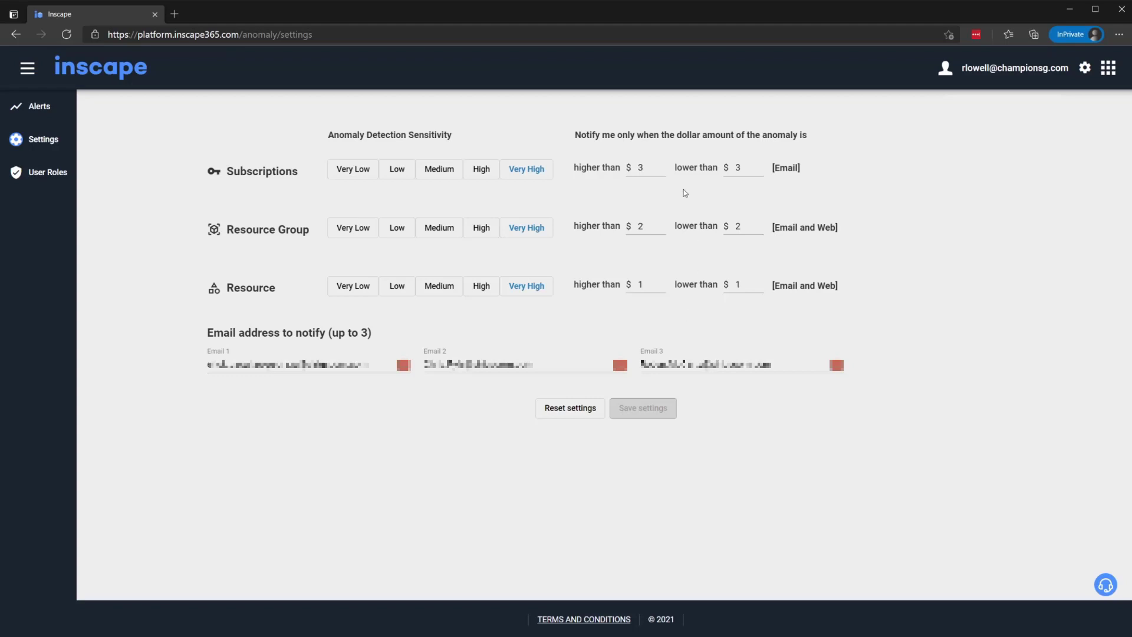
{"action": "left_click", "coordinate": [645, 170]}
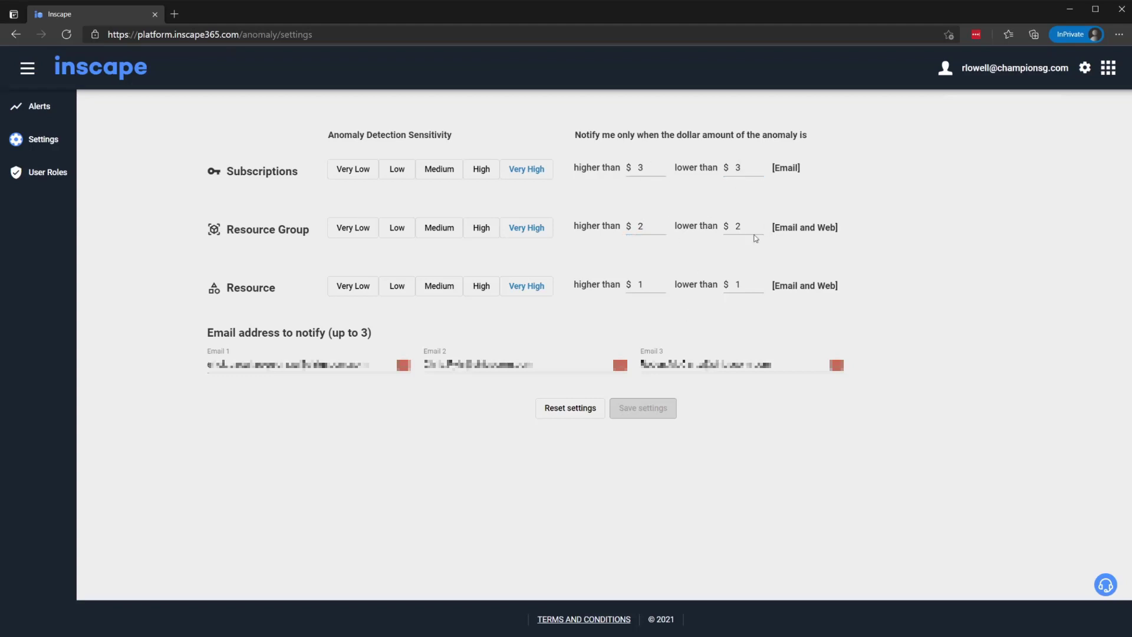
{"action": "left_click", "coordinate": [645, 284]}
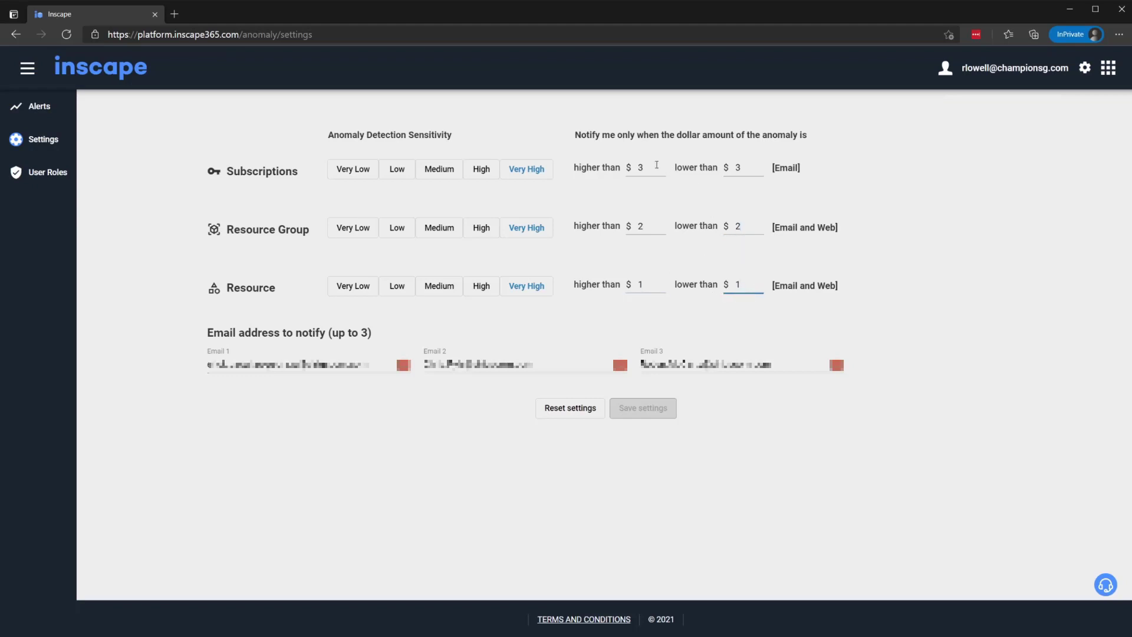
{"action": "left_click", "coordinate": [646, 167]}
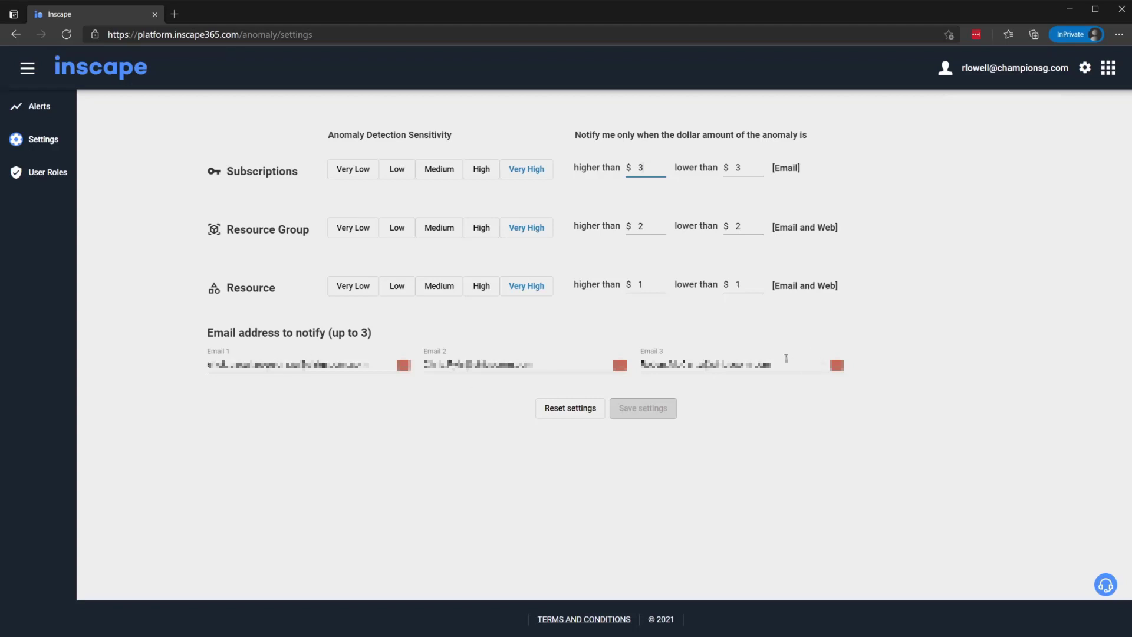
{"action": "mouse_move", "coordinate": [338, 221]}
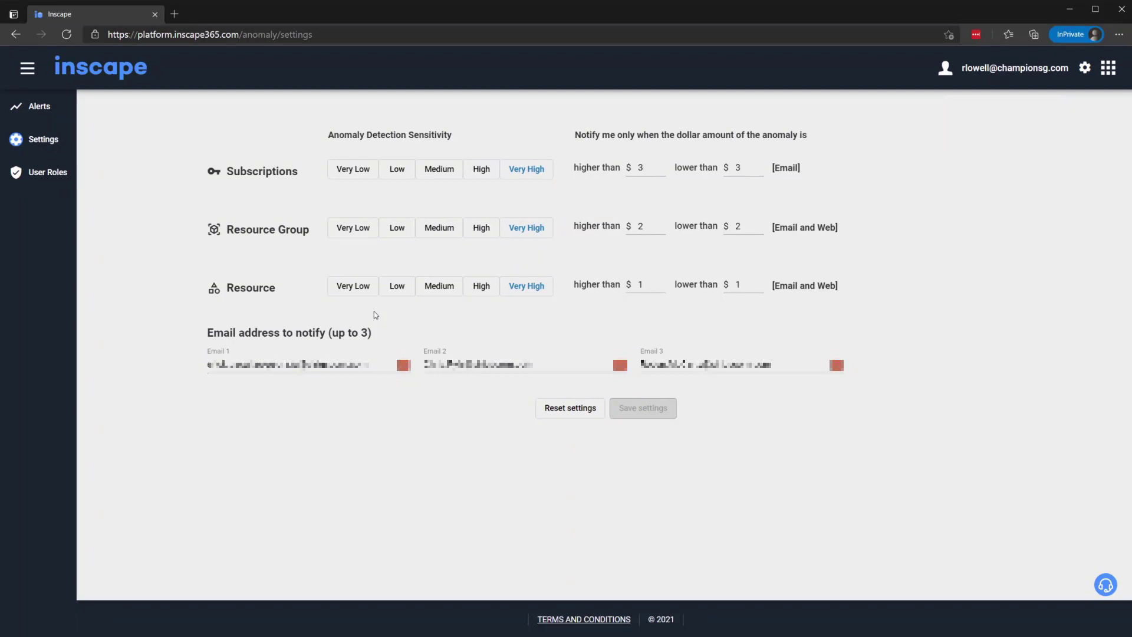
{"action": "mouse_move", "coordinate": [58, 187]}
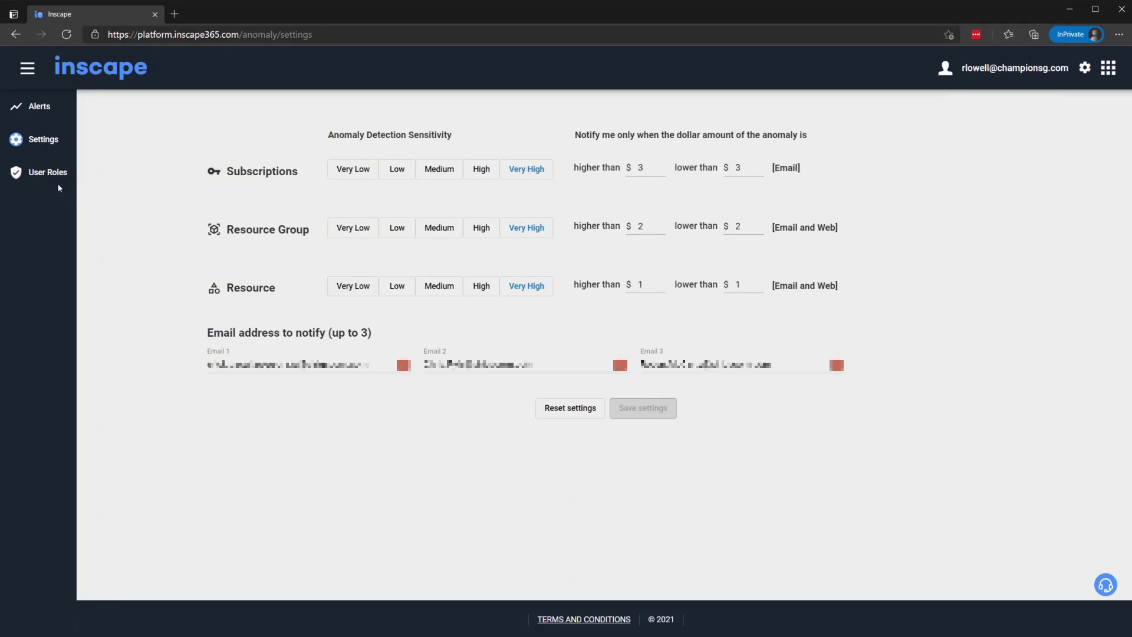
Show the User roles page listing users with the Anomaly_Admin role
{"action": "left_click", "coordinate": [47, 172]}
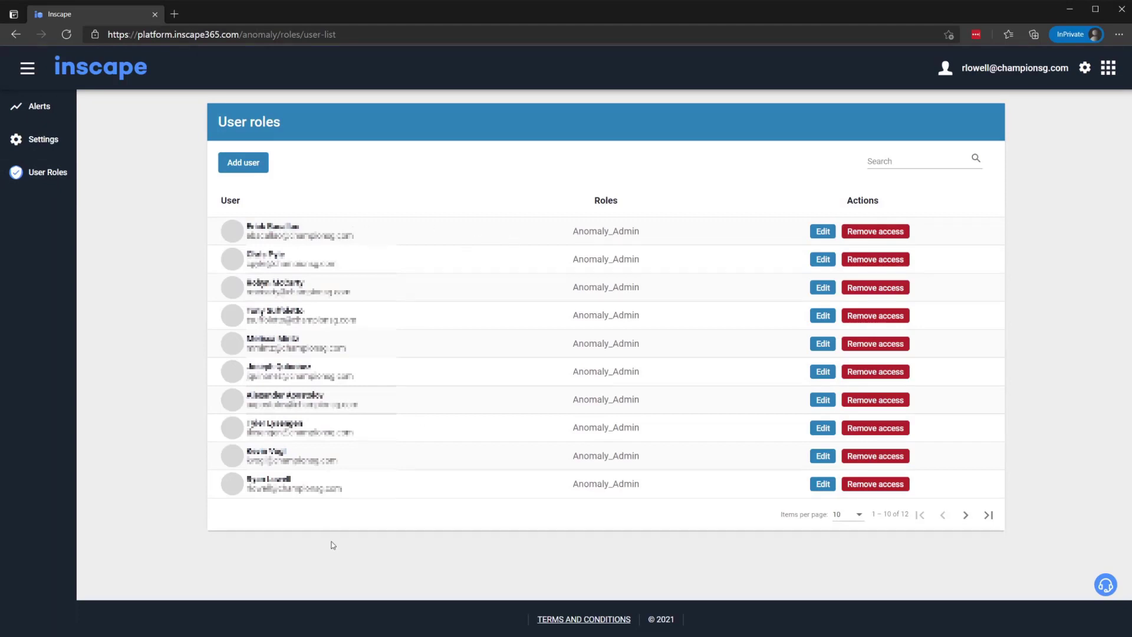
{"action": "mouse_move", "coordinate": [414, 613]}
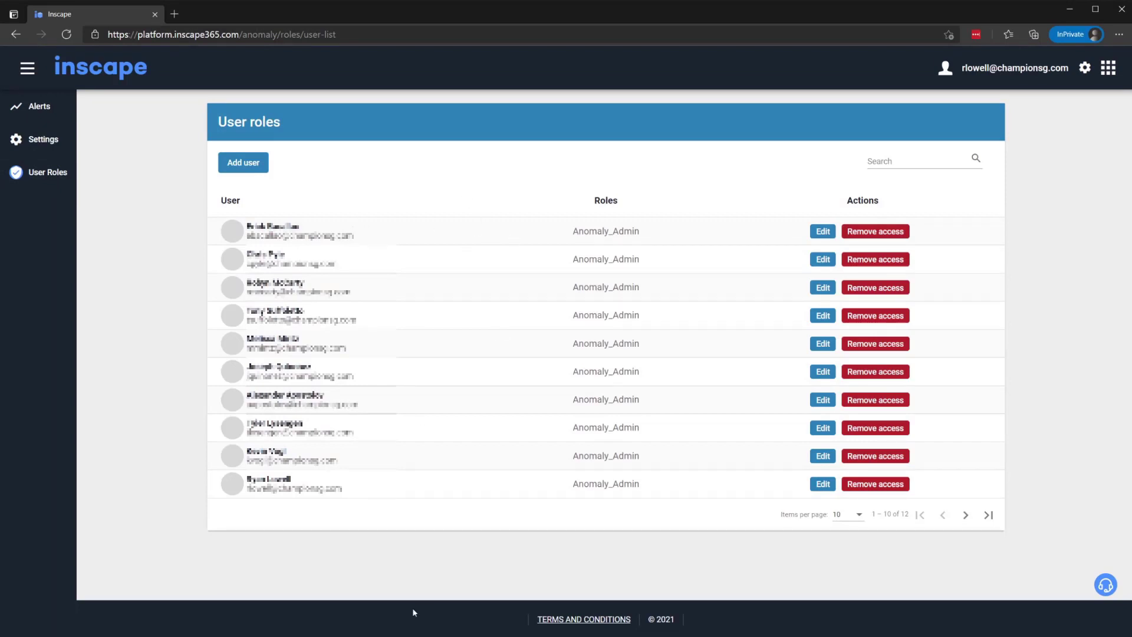